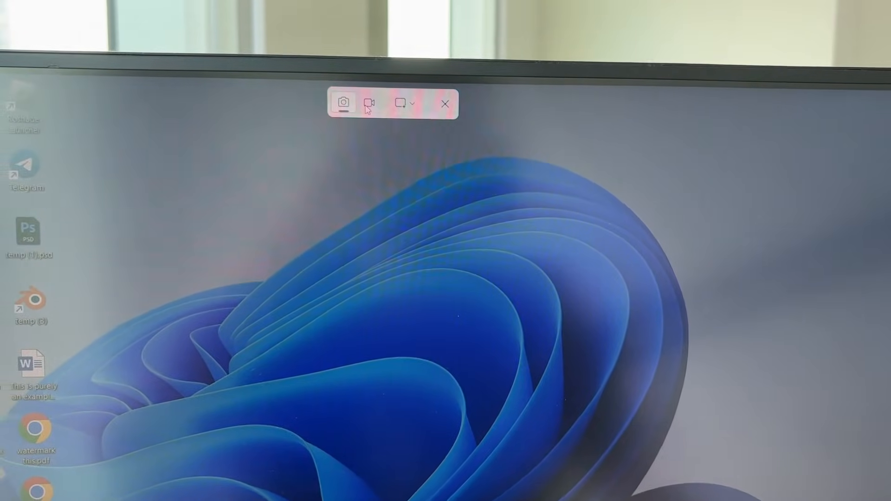
Switch Snipping Tool to screen-recording mode via the Record (video camera) icon.
click(369, 103)
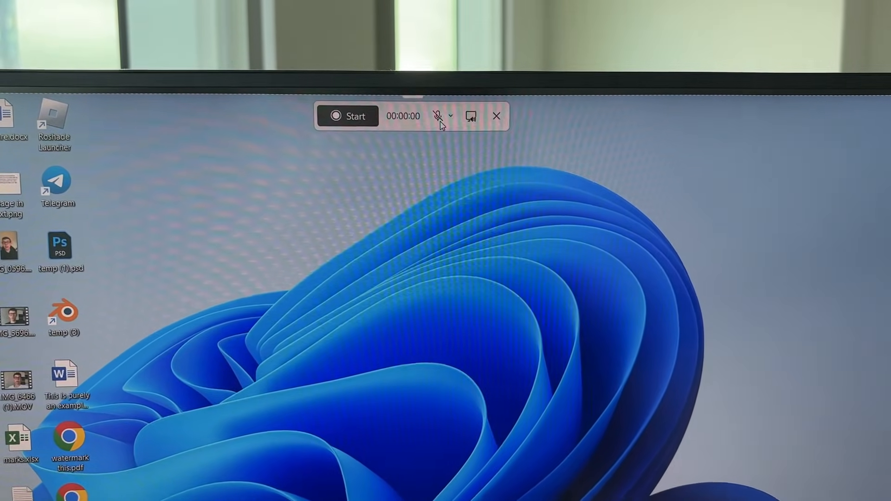
Enable microphone capture and mute system audio for the recording.
click(451, 116)
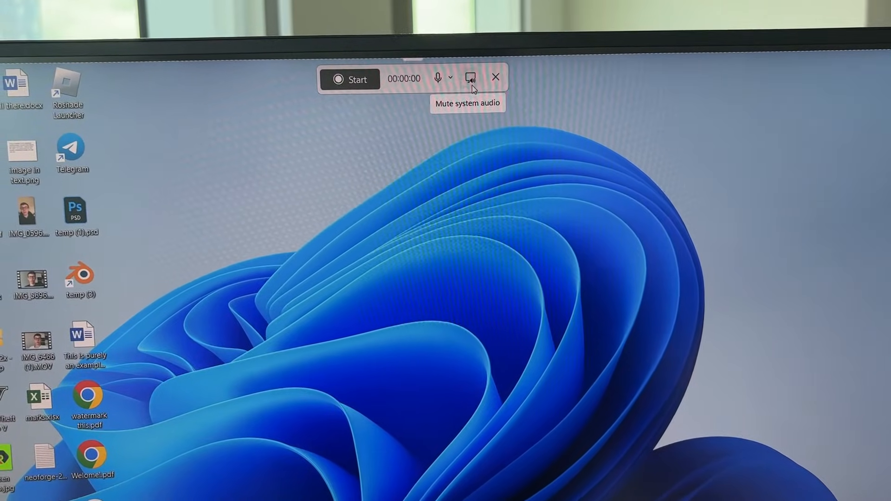
click(350, 79)
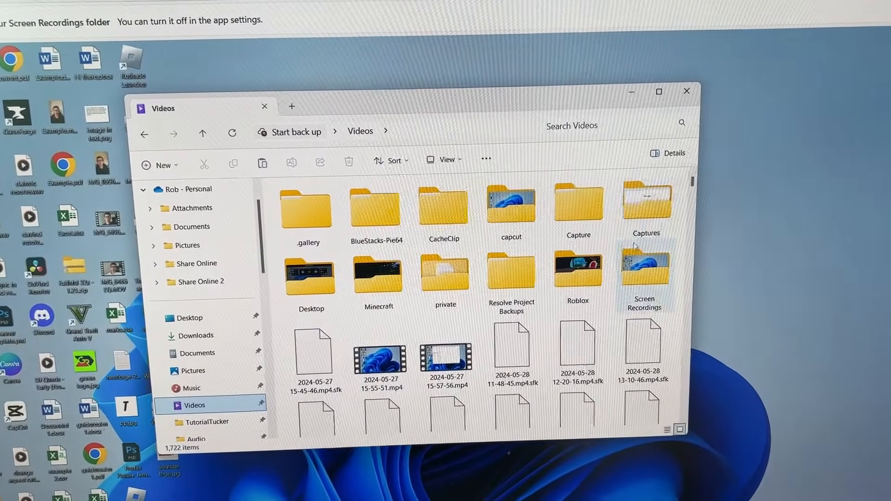
Open the Screen Recordings folder inside Videos to see the two saved MP4 files.
double_click(644, 273)
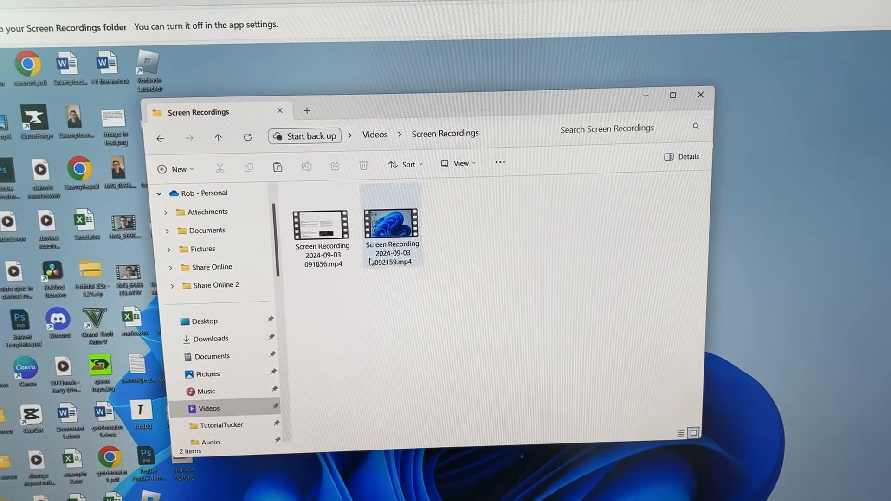